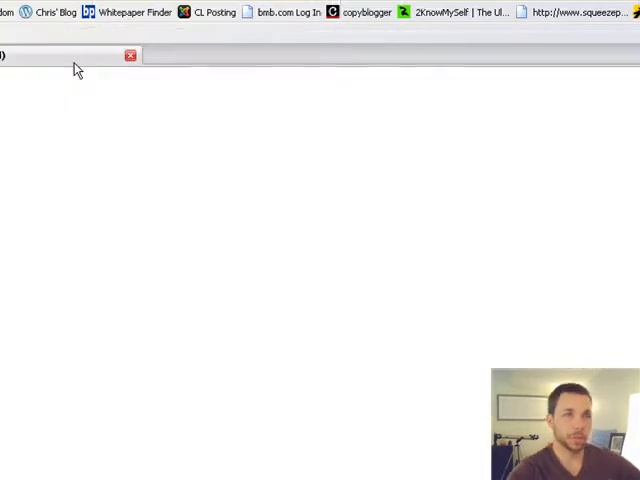
{"action": "type", "text": "runwith"}
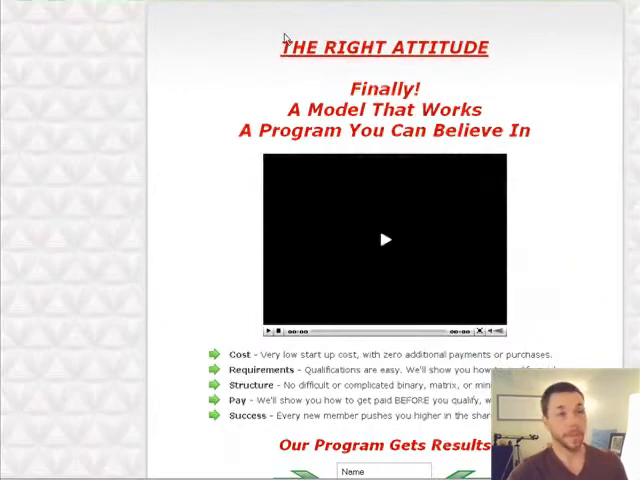
{"action": "mouse_move", "coordinate": [520, 256]}
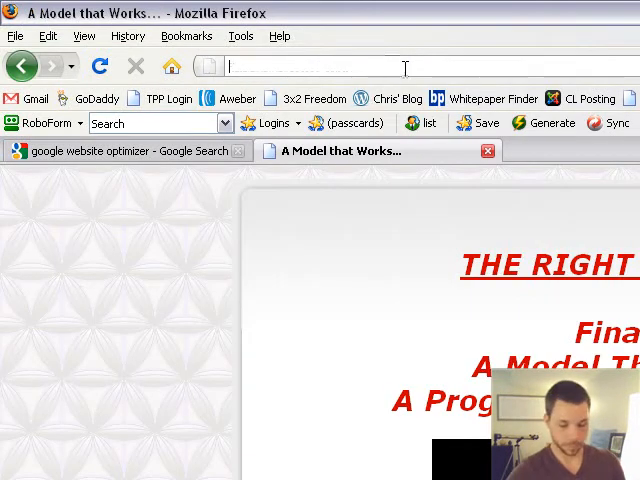
{"action": "type", "text": "http://runwithcash.com/index2"}
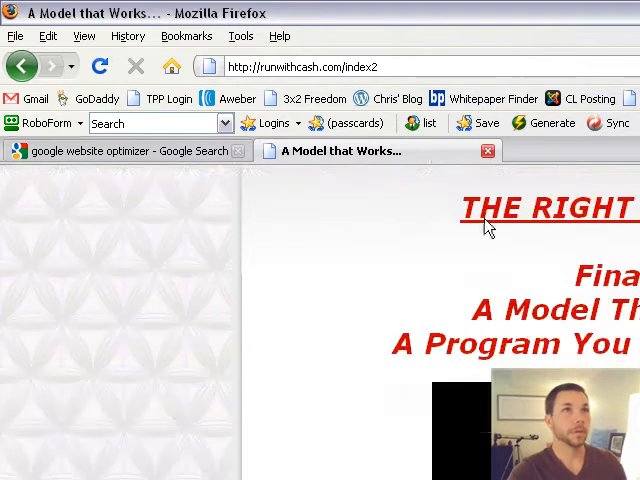
{"action": "left_click", "coordinate": [120, 150]}
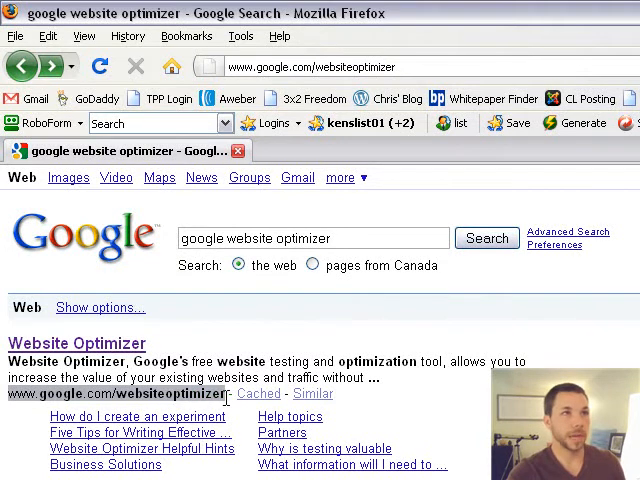
{"action": "left_click", "coordinate": [300, 67]}
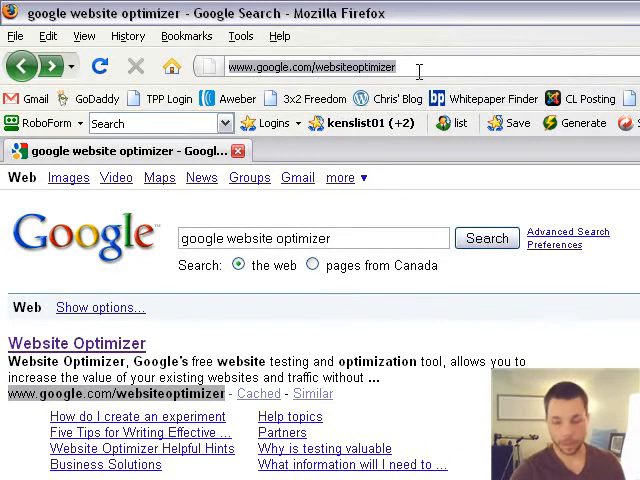
{"action": "left_click", "coordinate": [77, 343]}
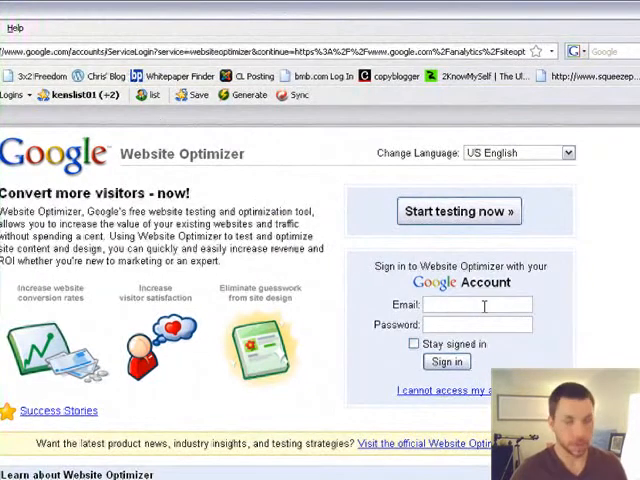
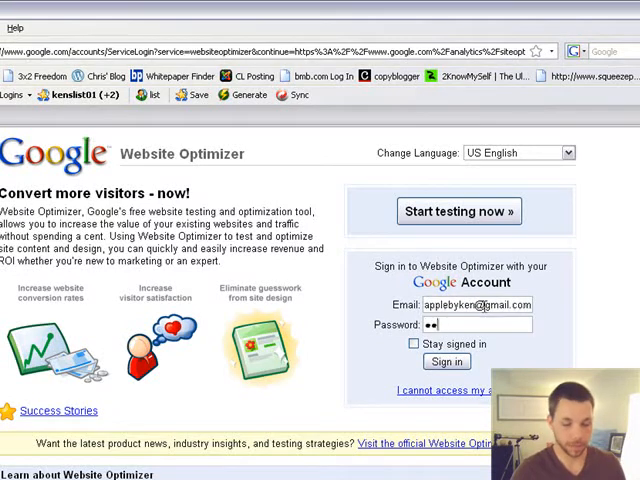
{"action": "left_click", "coordinate": [446, 362]}
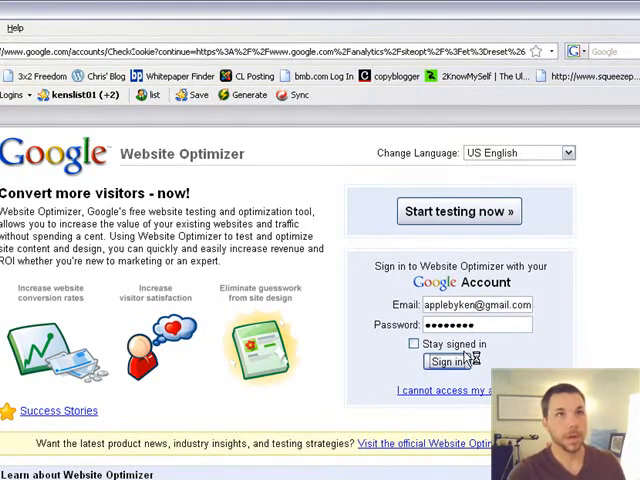
{"action": "left_click", "coordinate": [448, 361]}
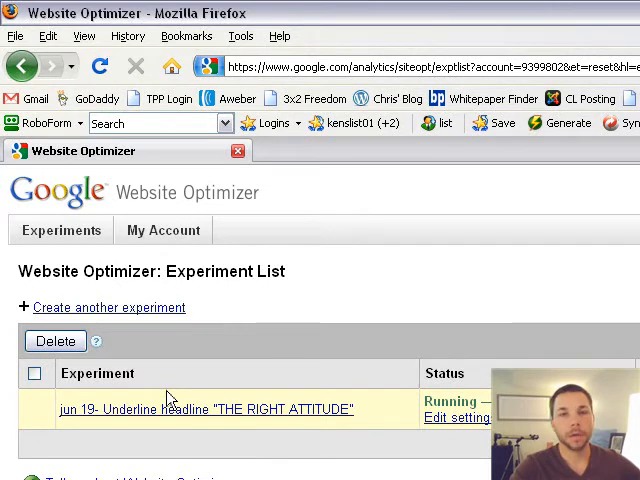
{"action": "scroll", "scroll_direction": "down", "scroll_amount": 3}
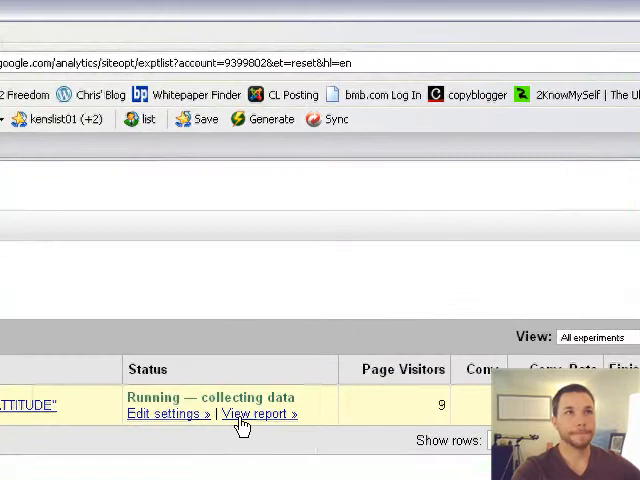
{"action": "left_click", "coordinate": [256, 414]}
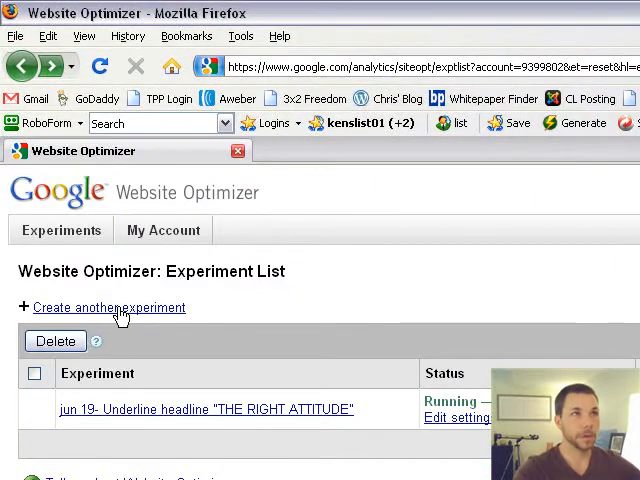
Create another A/B experiment after confirming the prerequisite checklist is completed.
{"action": "left_click", "coordinate": [110, 307]}
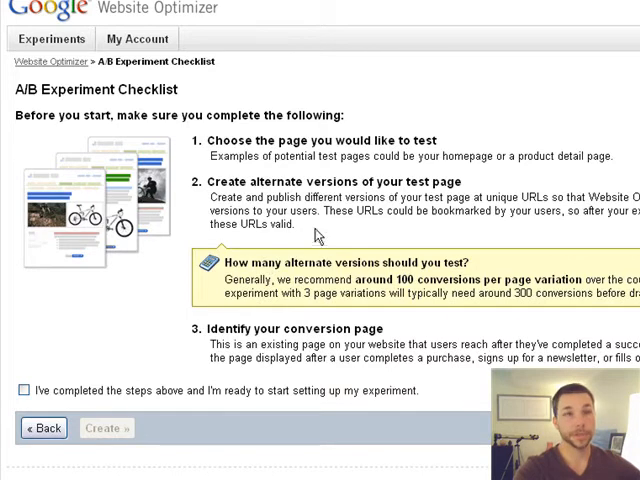
{"action": "mouse_move", "coordinate": [293, 143]}
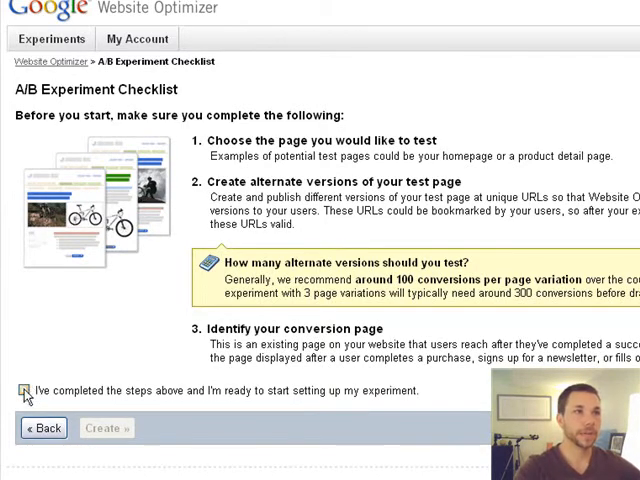
{"action": "left_click", "coordinate": [20, 390]}
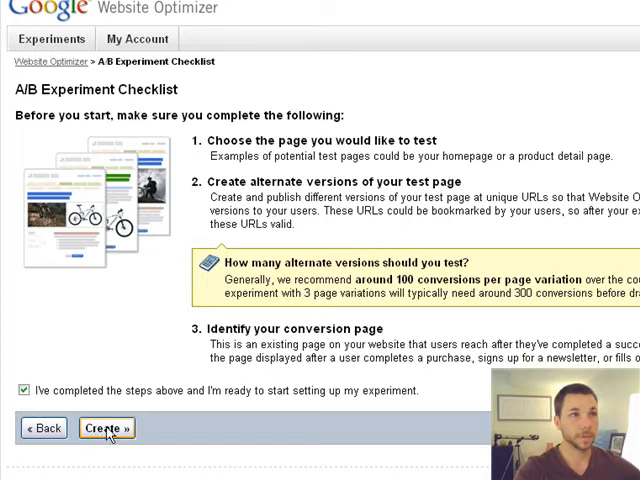
{"action": "left_click", "coordinate": [103, 428]}
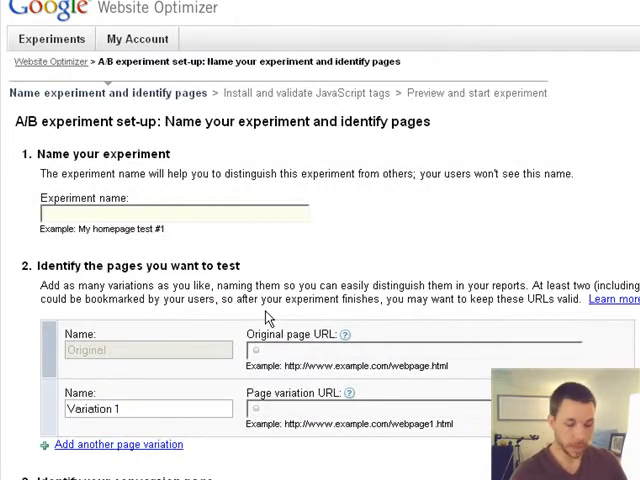
Name the experiment with text beginning 'this is a test for my', ending 'people'.
{"action": "type", "text": "this is a te"}
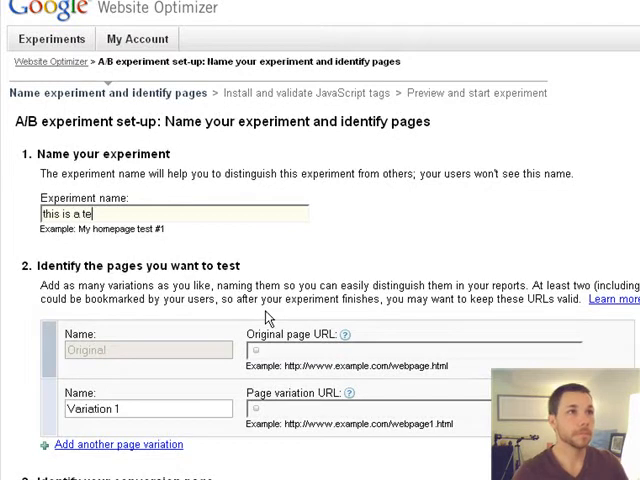
{"action": "type", "text": "st for my youtube"}
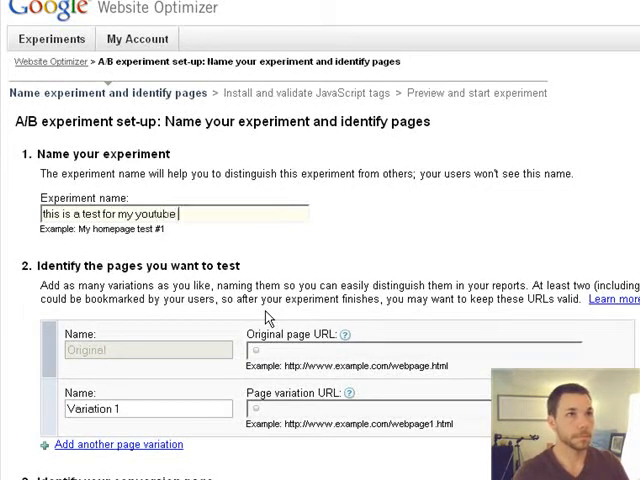
{"action": "type", "text": "people"}
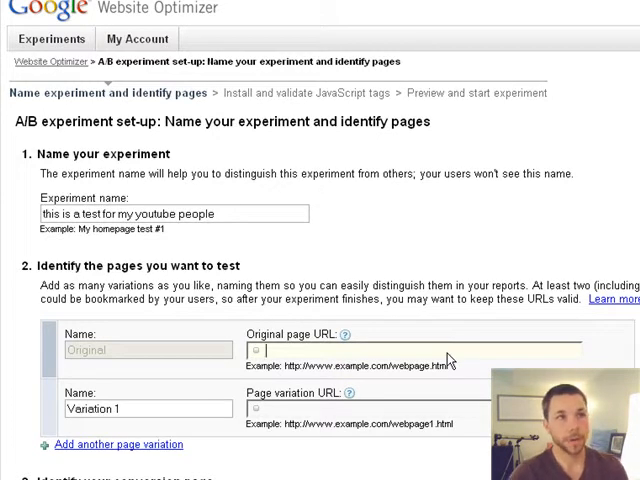
{"action": "mouse_move", "coordinate": [420, 362]}
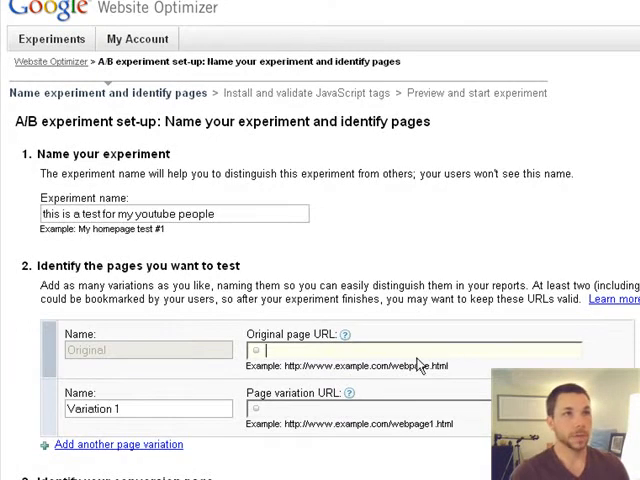
Enter runwithcash.com as original, runwithcash.com/index2 as variation, and runwithcash.com/confirm as conversion page.
{"action": "type", "text": "runwit"}
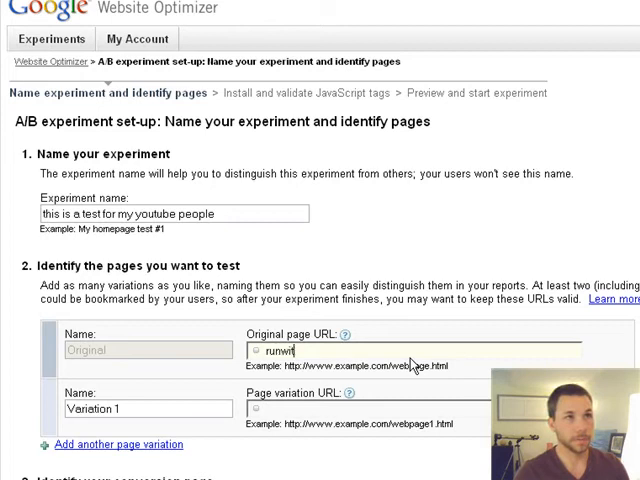
{"action": "type", "text": "http:"}
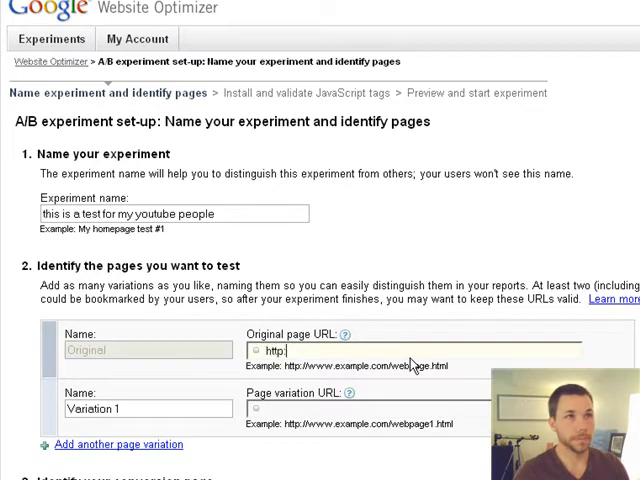
{"action": "type", "text": "runwithcash.com/"}
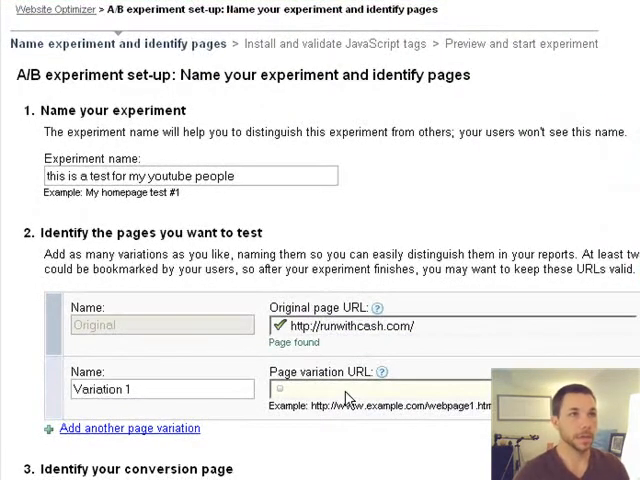
{"action": "type", "text": "runwithcash.com"}
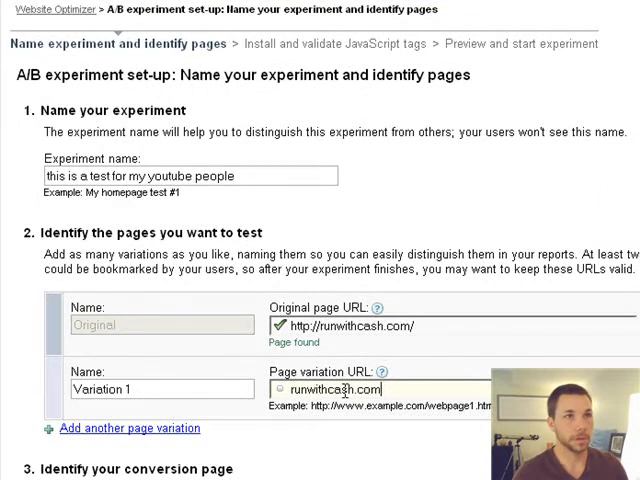
{"action": "type", "text": "/index2"}
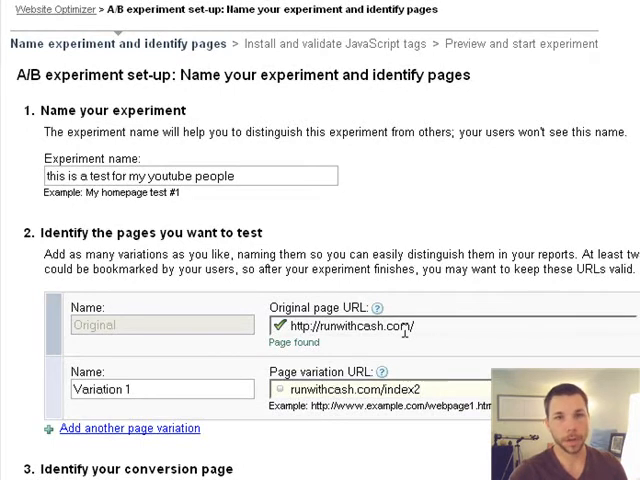
{"action": "scroll", "scroll_direction": "down", "scroll_amount": 3}
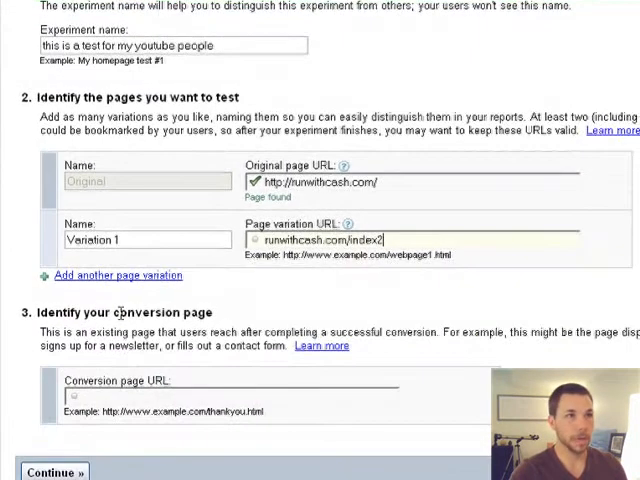
{"action": "scroll", "scroll_direction": "down", "scroll_amount": 3}
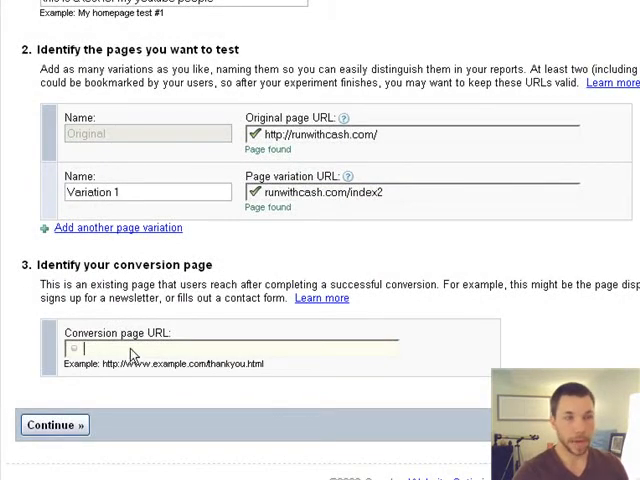
{"action": "type", "text": "runwithcash.com/confirm"}
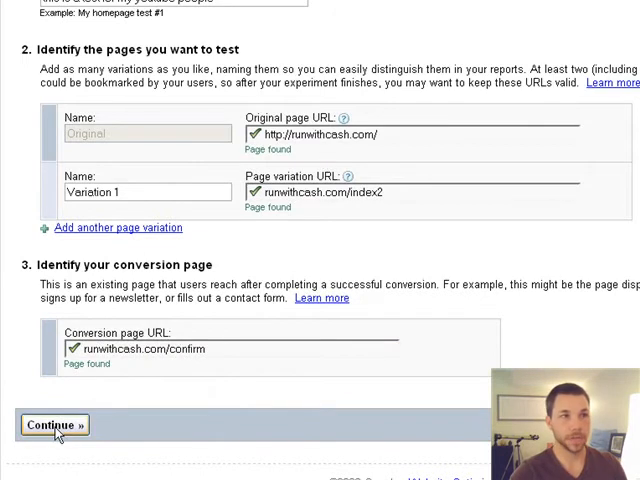
{"action": "left_click", "coordinate": [52, 424]}
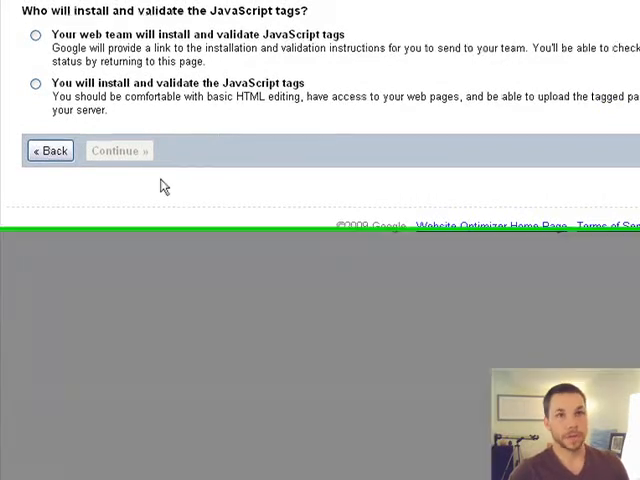
Choose who will install the tags to reveal the control and tracking scripts.
{"action": "scroll", "scroll_direction": "up", "scroll_amount": 3}
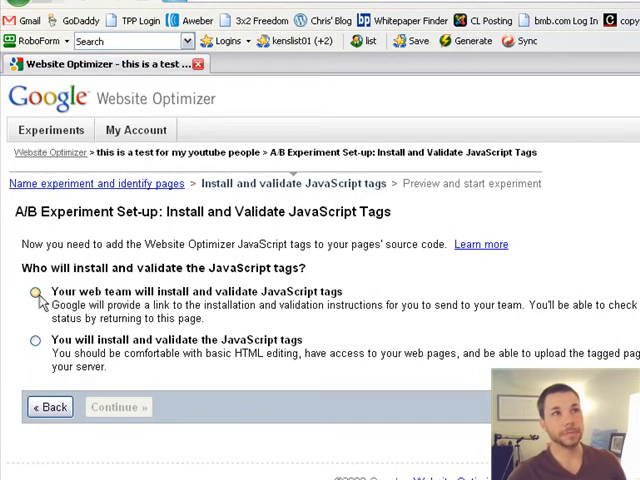
{"action": "left_click", "coordinate": [35, 340]}
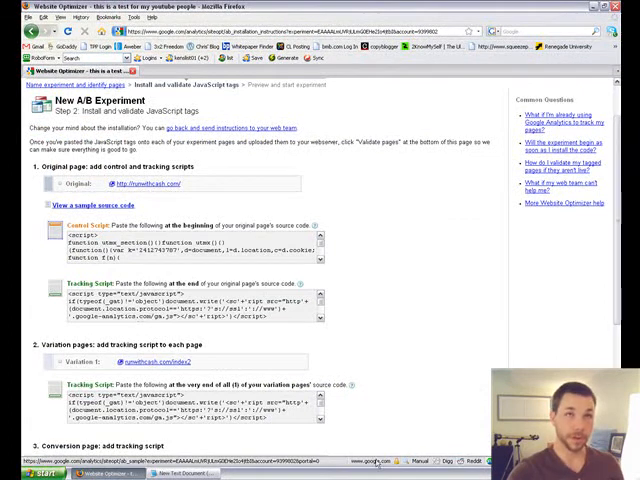
Open index.html from the desktop's TAC landing page files folder in WordPad.
{"action": "left_click", "coordinate": [185, 473]}
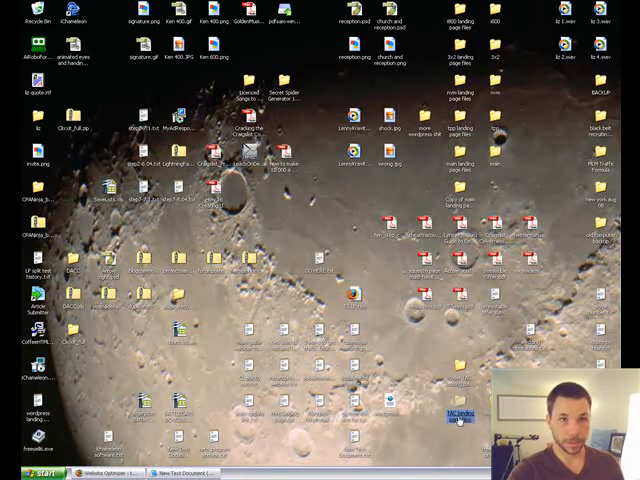
{"action": "double_click", "coordinate": [459, 416]}
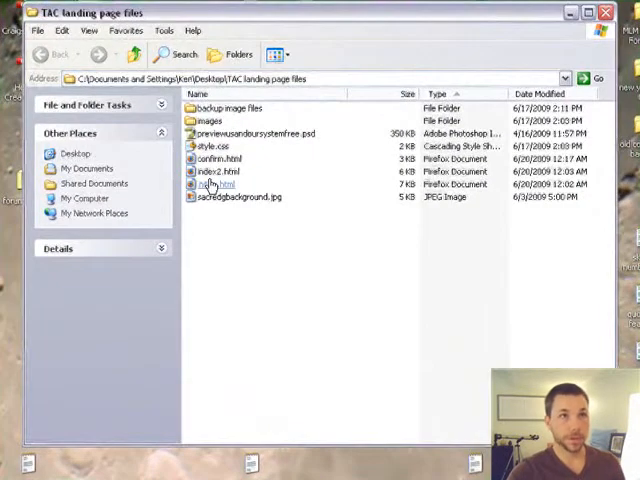
{"action": "right_click", "coordinate": [210, 198]}
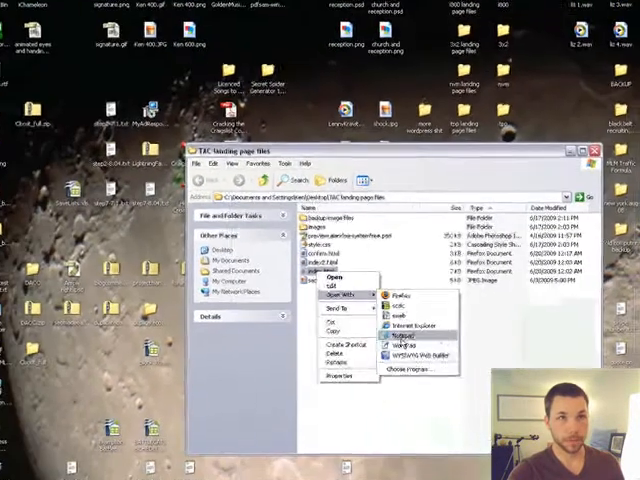
{"action": "left_click", "coordinate": [403, 332]}
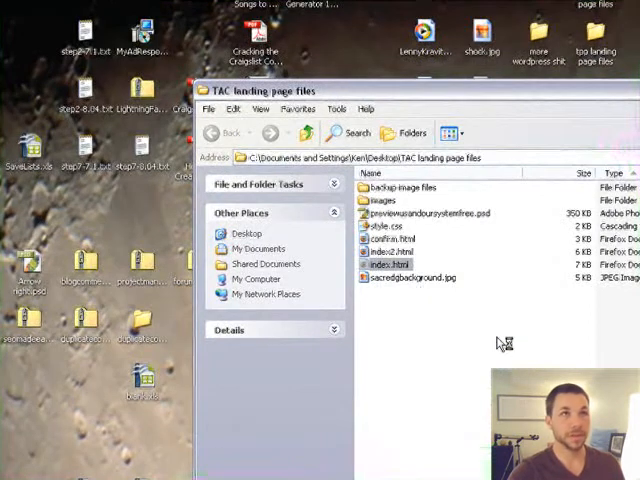
{"action": "double_click", "coordinate": [390, 264]}
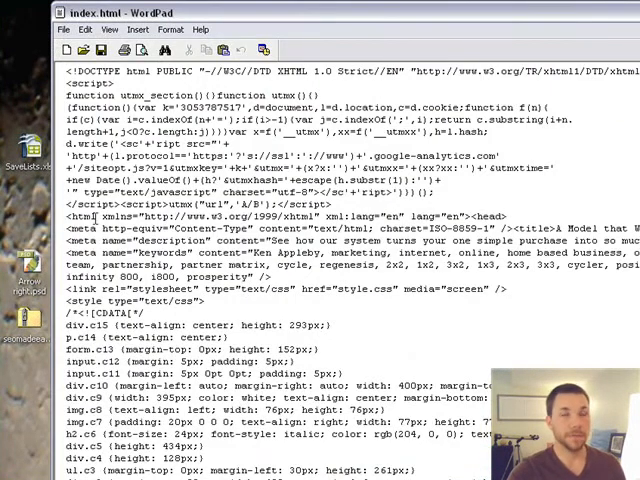
{"action": "scroll", "scroll_direction": "down", "scroll_amount": 3}
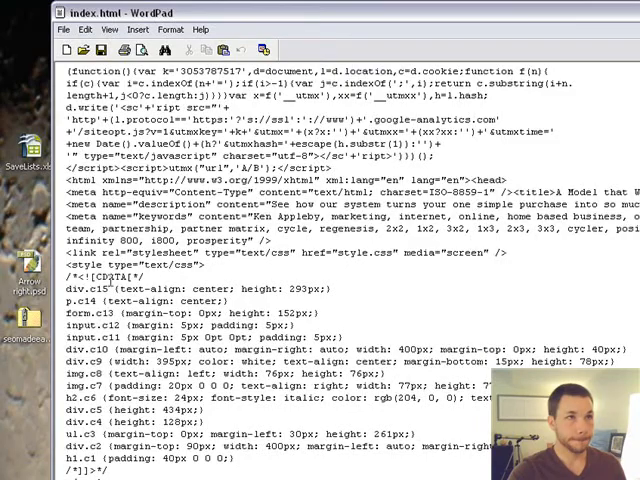
{"action": "scroll", "scroll_direction": "down", "scroll_amount": 3}
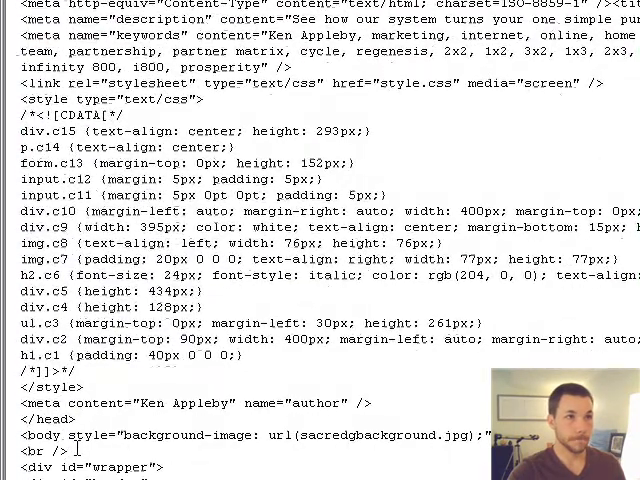
{"action": "scroll", "scroll_direction": "down", "scroll_amount": 3}
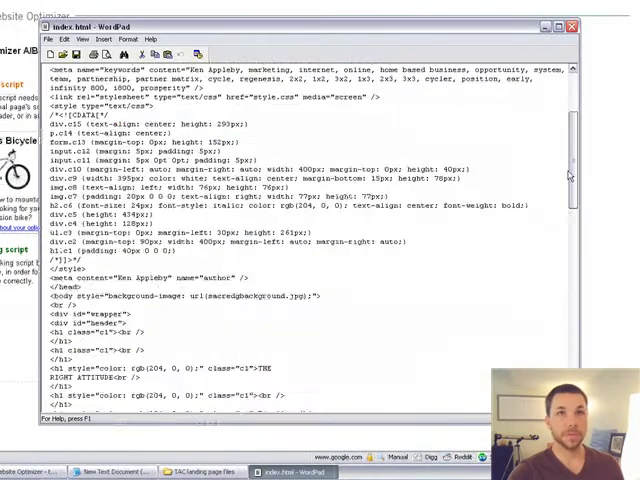
{"action": "scroll", "scroll_direction": "down", "scroll_amount": 3}
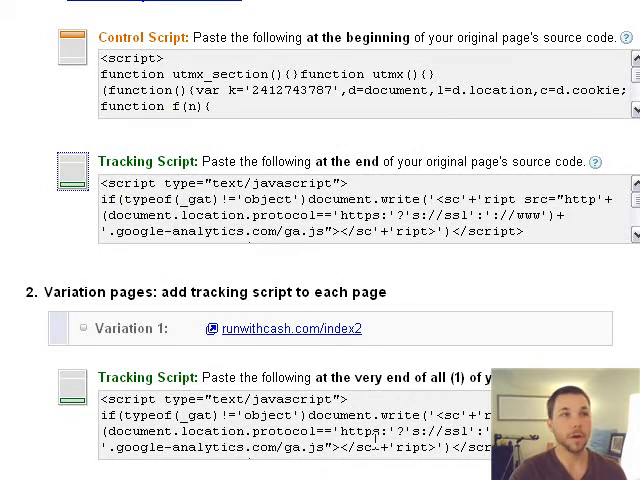
Scroll down to the index2 variation page tracking script.
{"action": "scroll", "scroll_direction": "down", "scroll_amount": 3}
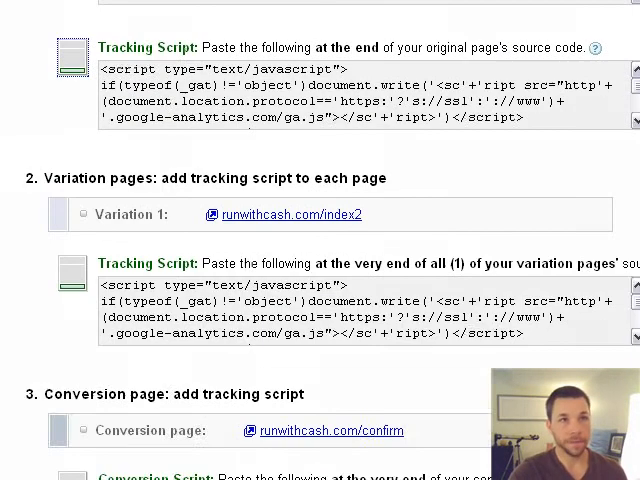